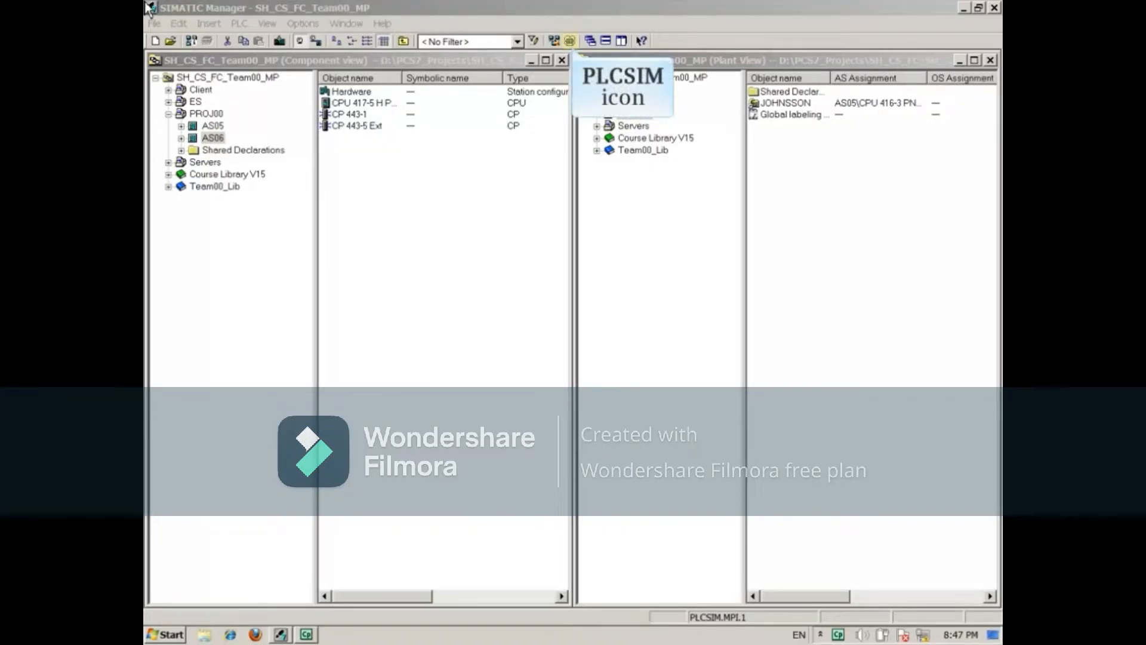
pyautogui.moveTo(490, 18)
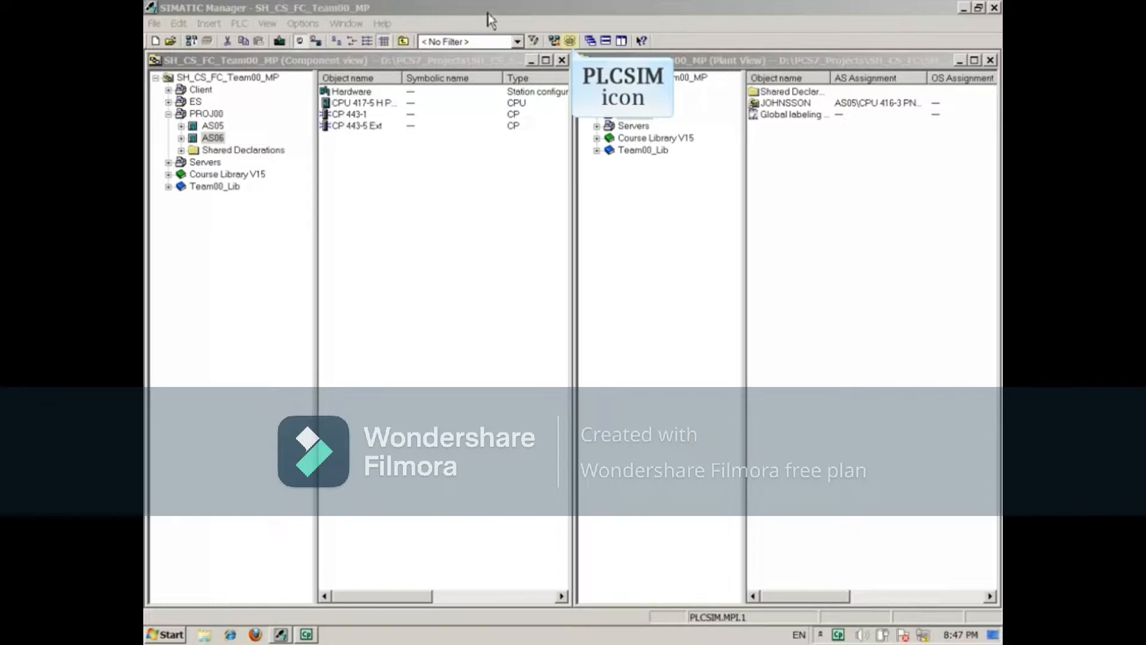
# Launch S7-PLCSIM and switch the simulated CPU to RUN-P mode
pyautogui.click(570, 42)
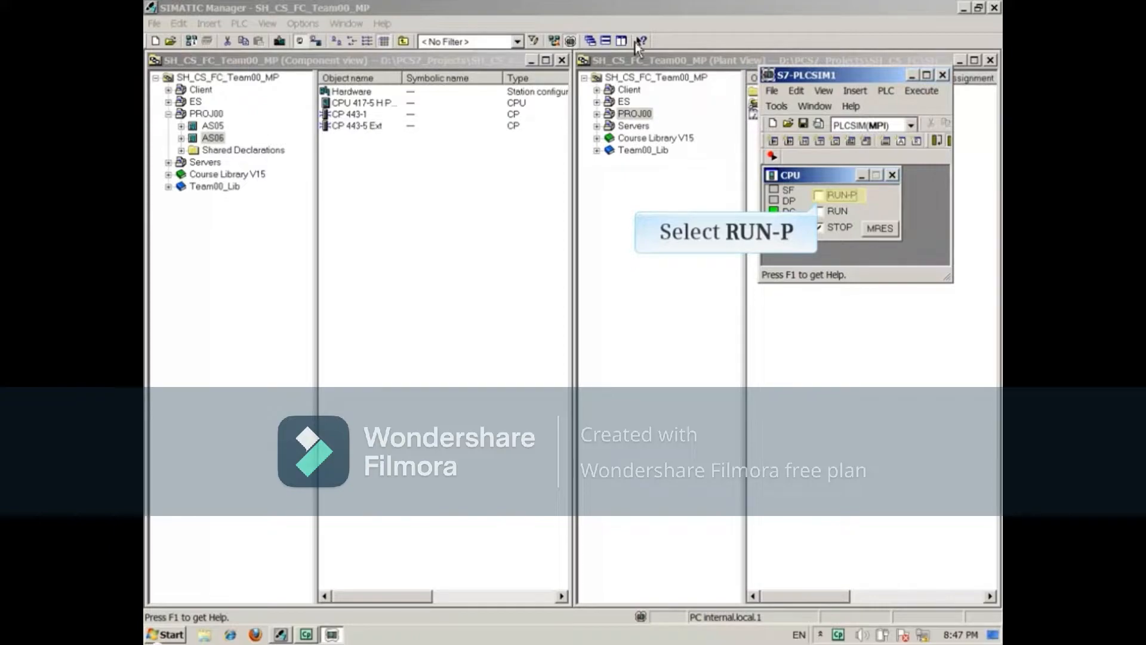
pyautogui.click(823, 91)
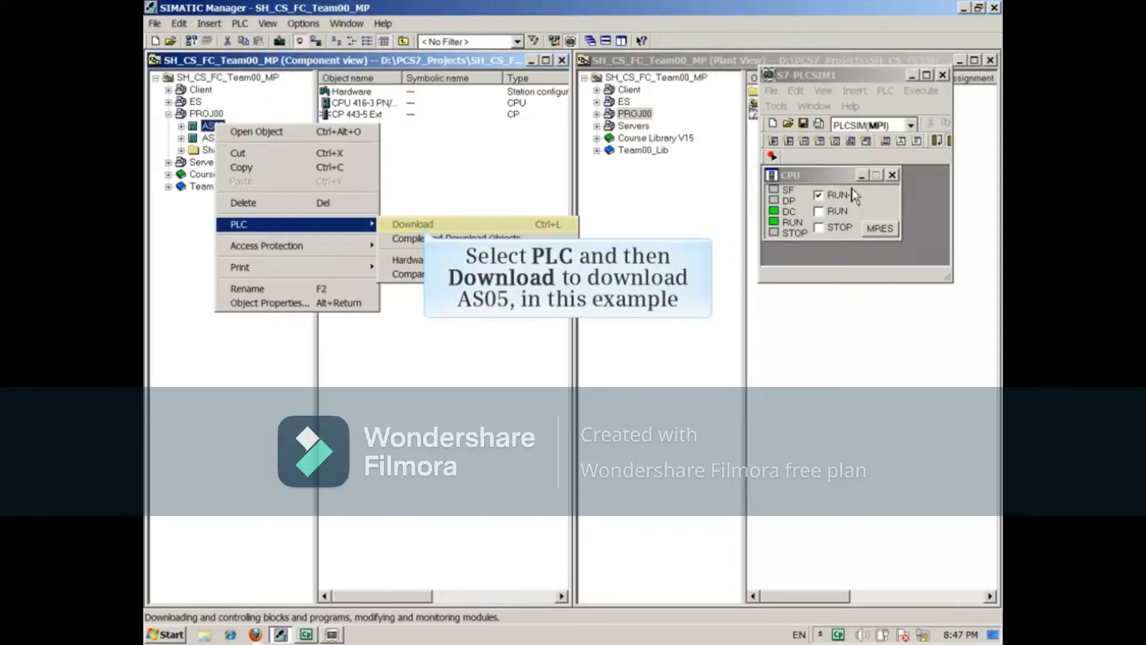
# Download AS05, replacing system data, stopping the CPU, and restarting it afterwards
pyautogui.click(412, 224)
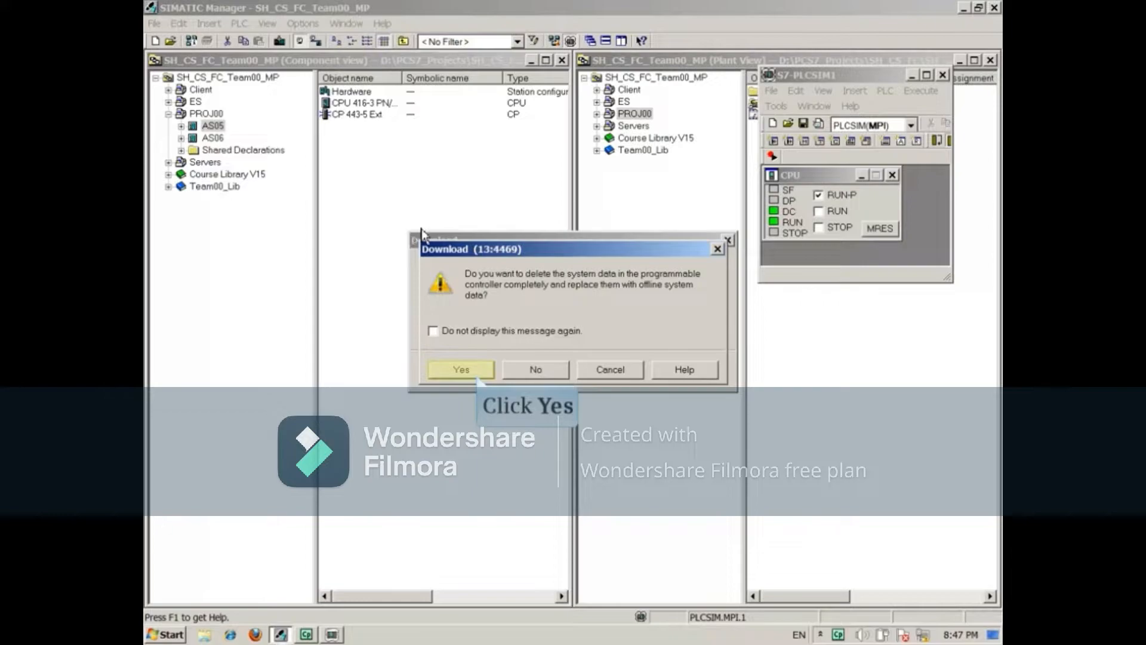
pyautogui.click(460, 369)
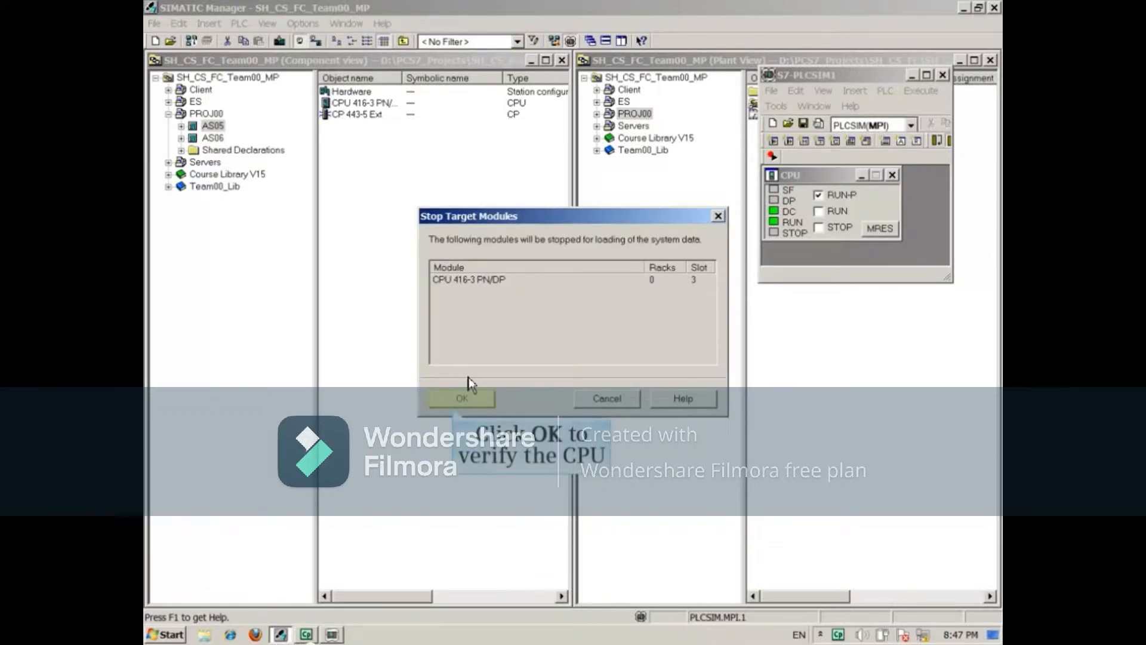
pyautogui.click(460, 398)
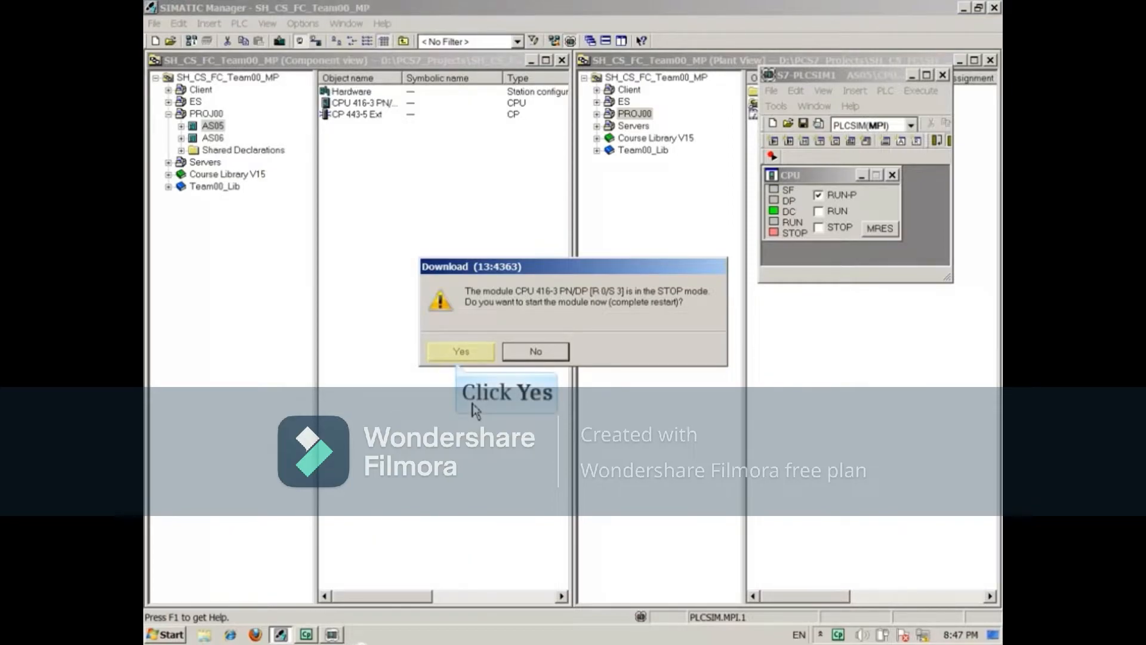
pyautogui.click(459, 352)
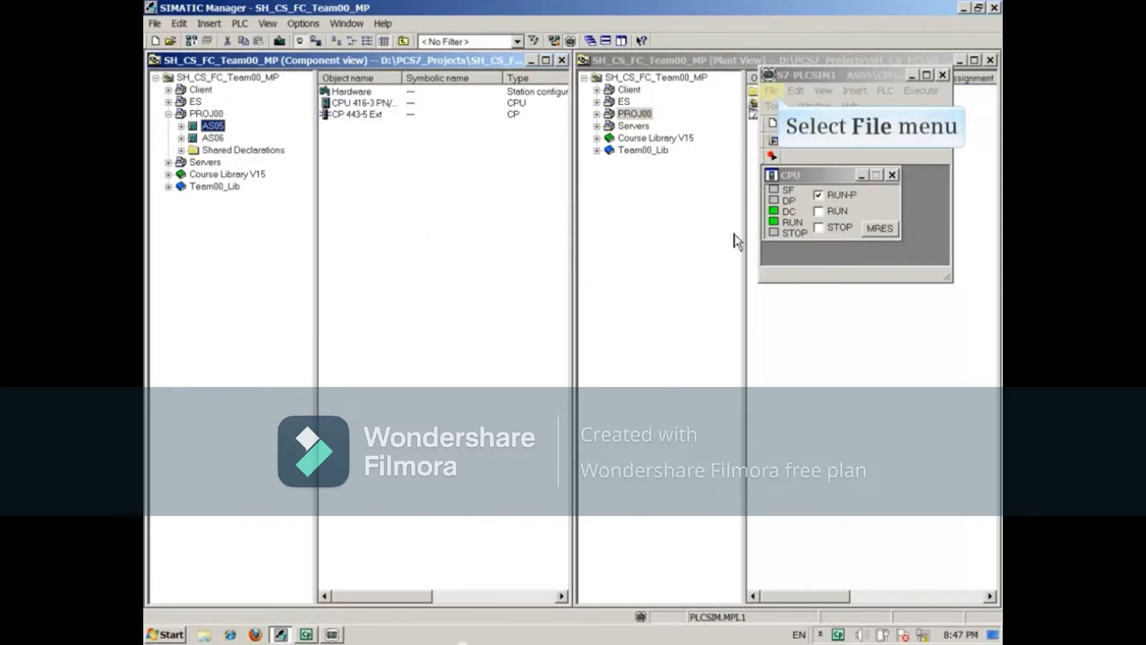
# Add a new PLC via File > New PLC and set its CPU to RUN-P
pyautogui.click(771, 91)
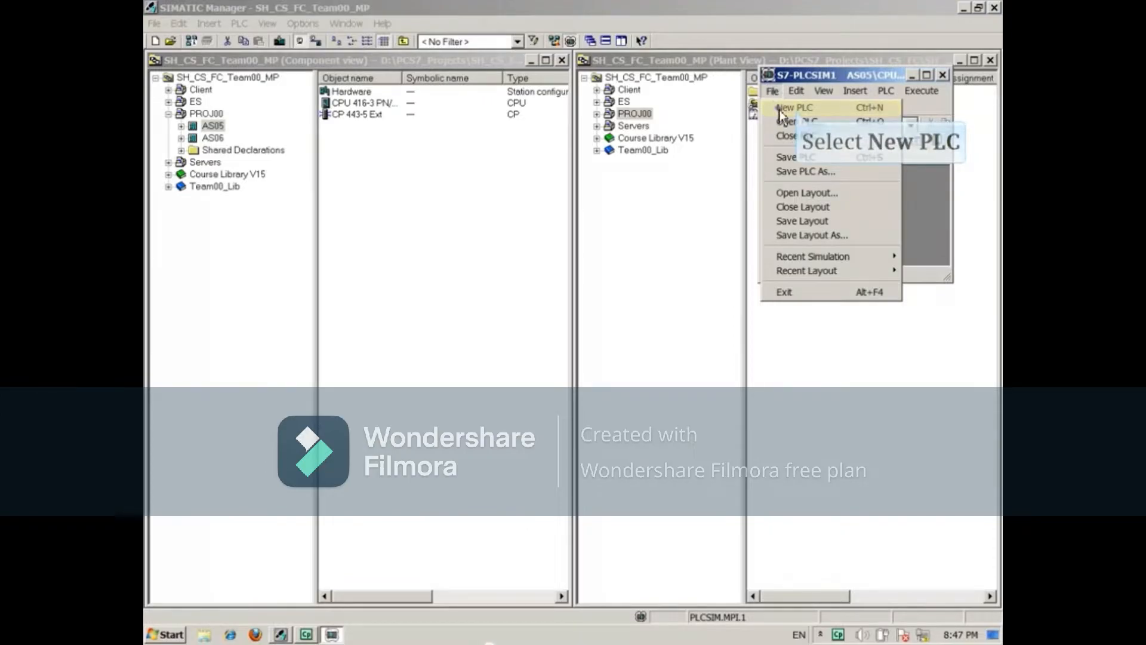
pyautogui.click(795, 107)
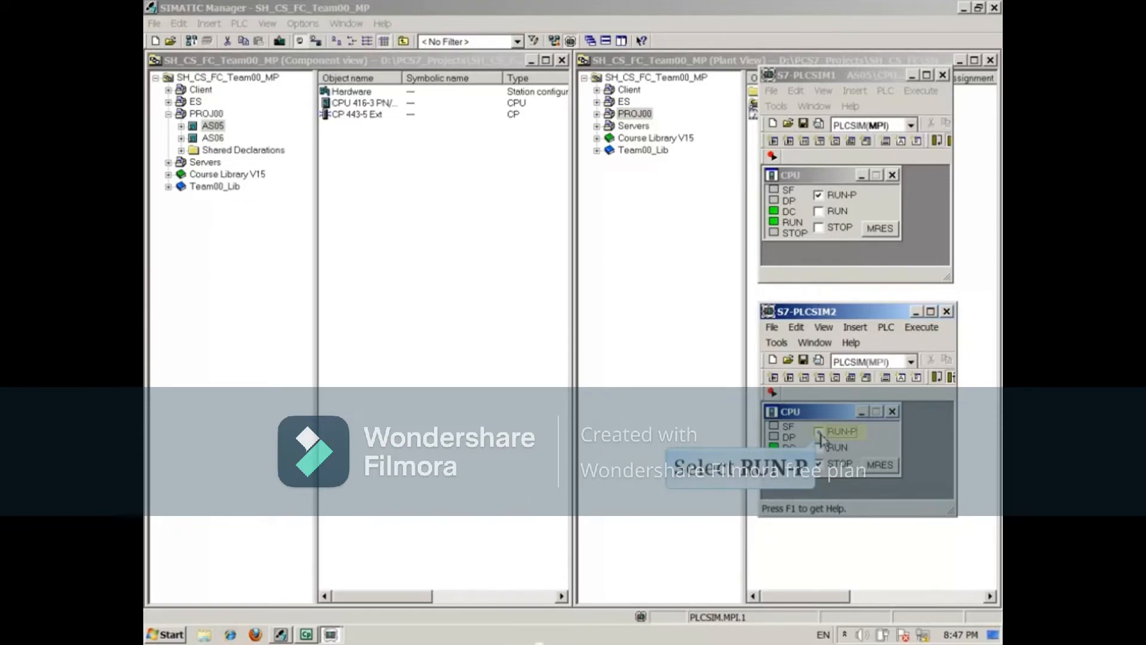
pyautogui.click(824, 327)
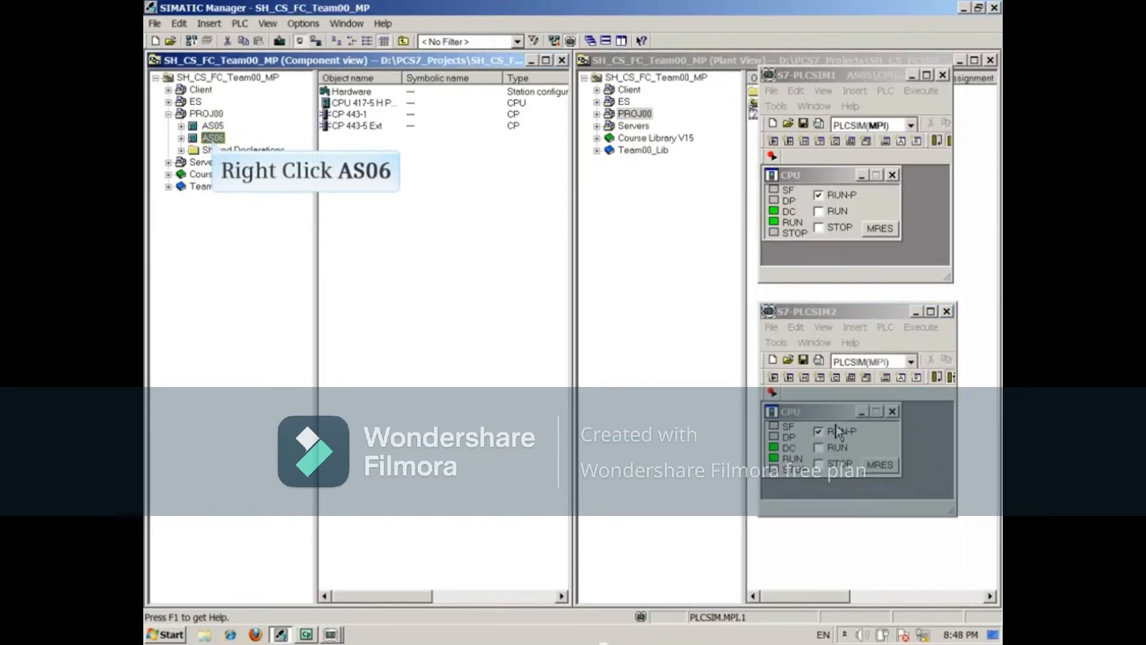
# Download AS06 to the CPU 417-5 H simulation, replacing system data and restarting the CPU
pyautogui.rightClick(212, 137)
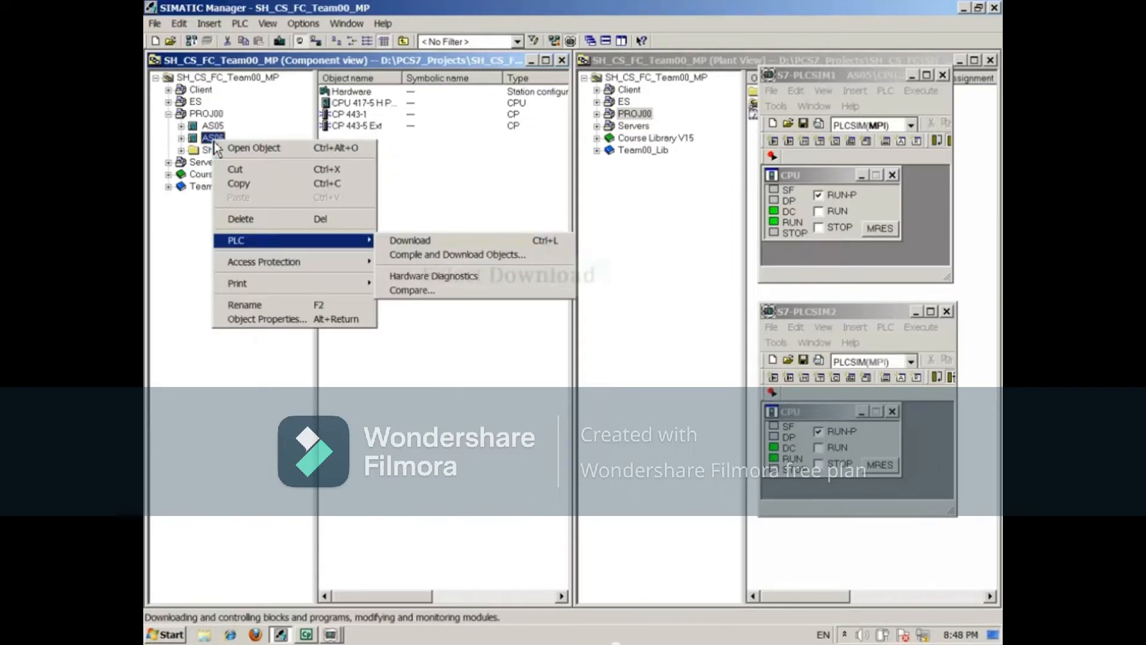
pyautogui.moveTo(410, 240)
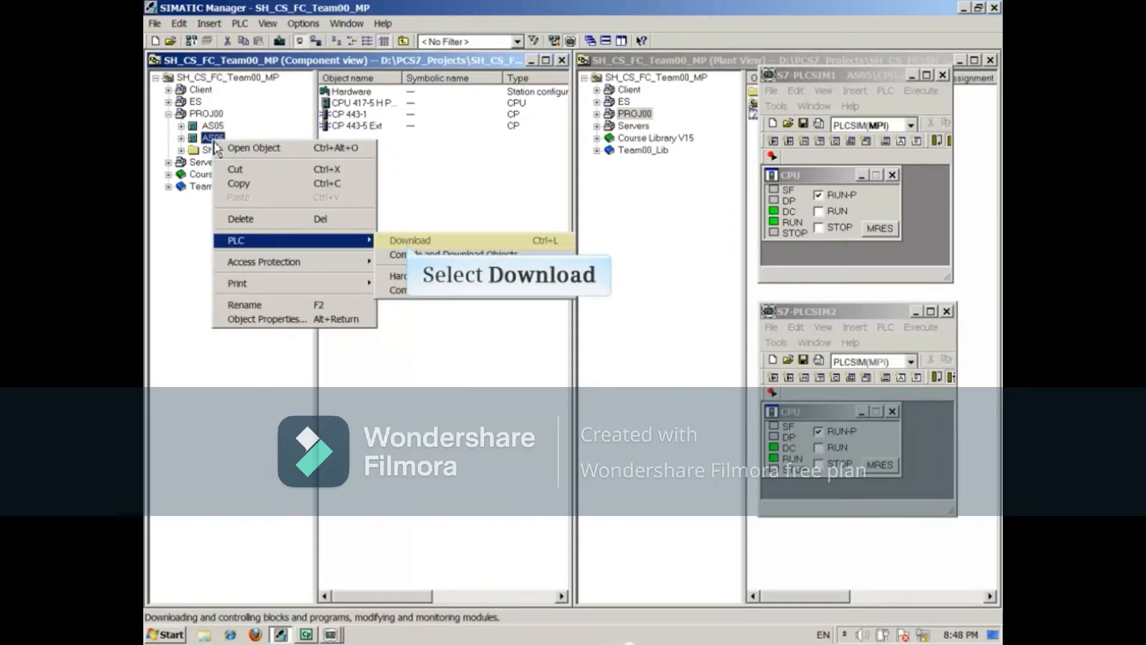
pyautogui.click(410, 240)
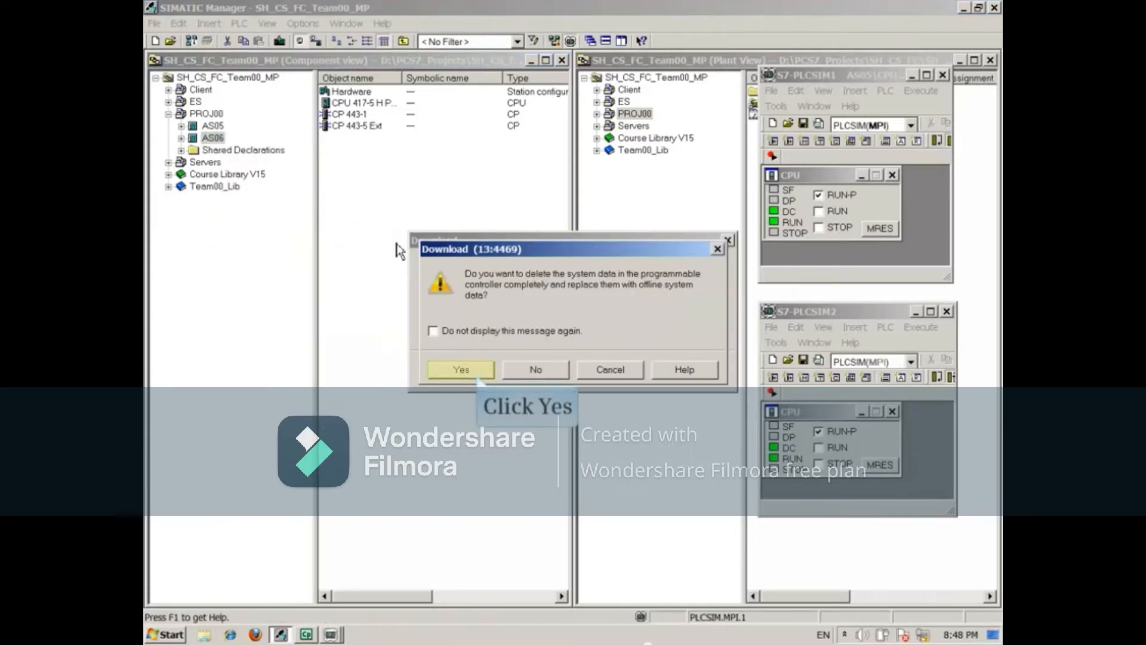
pyautogui.click(460, 369)
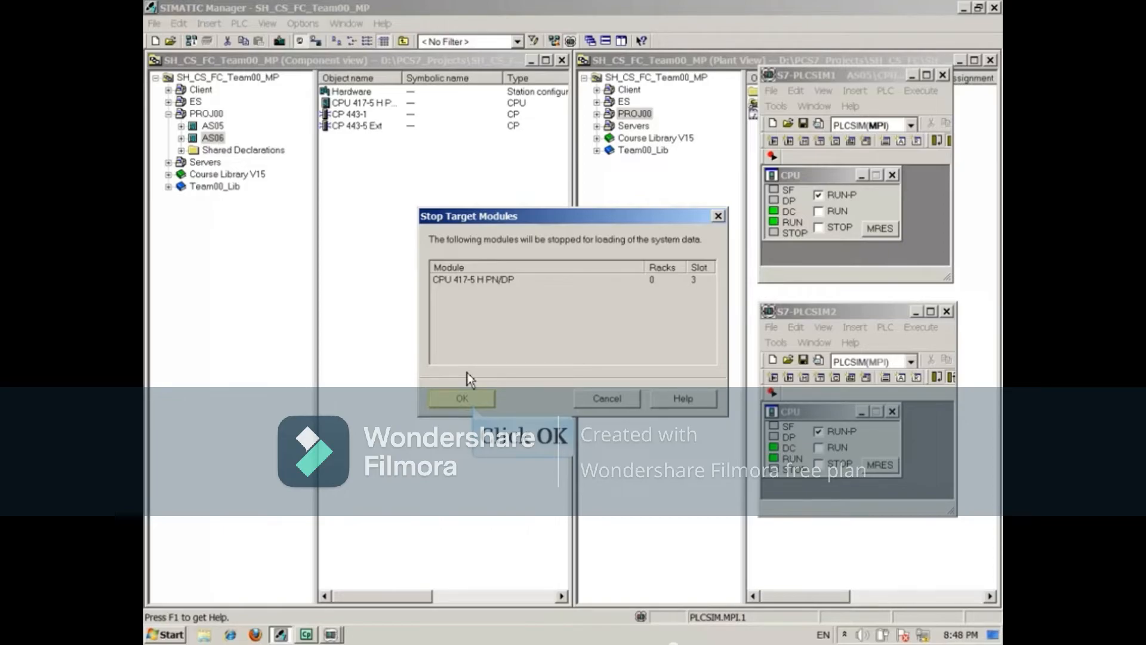
pyautogui.click(460, 398)
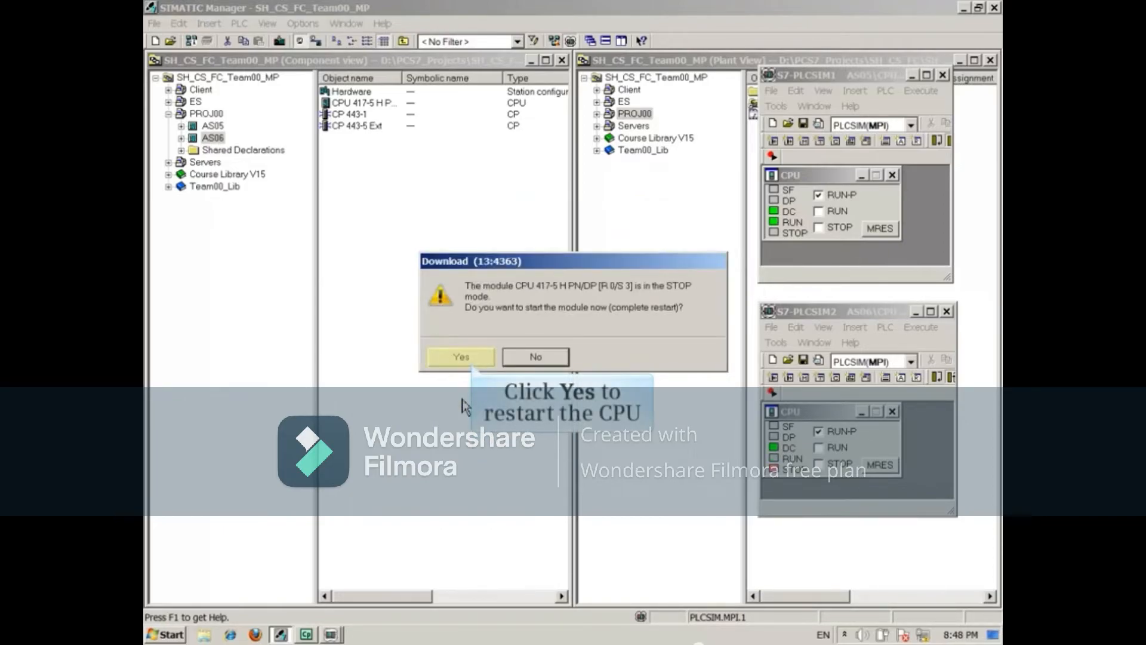
pyautogui.click(459, 357)
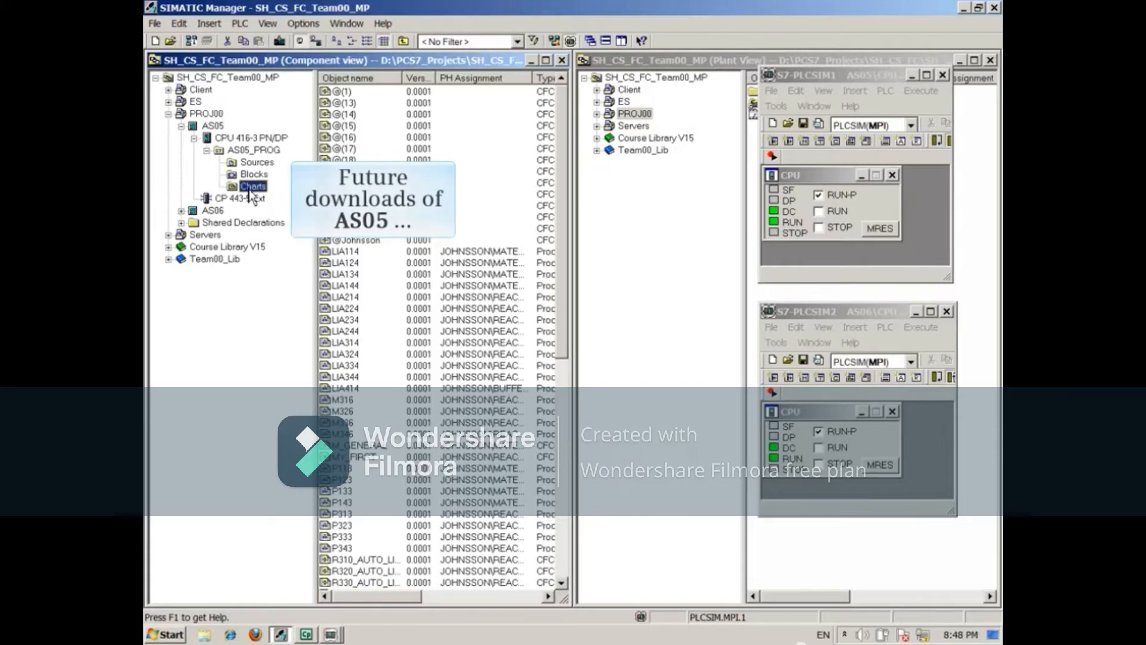
# Right-click AS05's Charts folder, then select station AS06 in the tree
pyautogui.rightClick(253, 185)
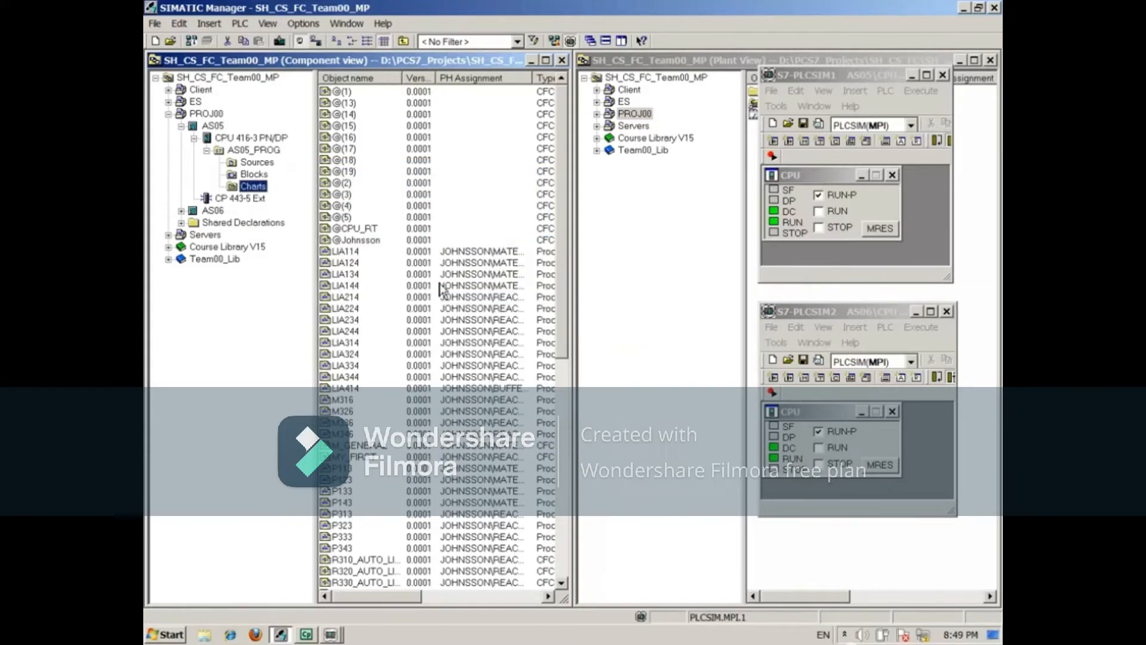
pyautogui.click(212, 211)
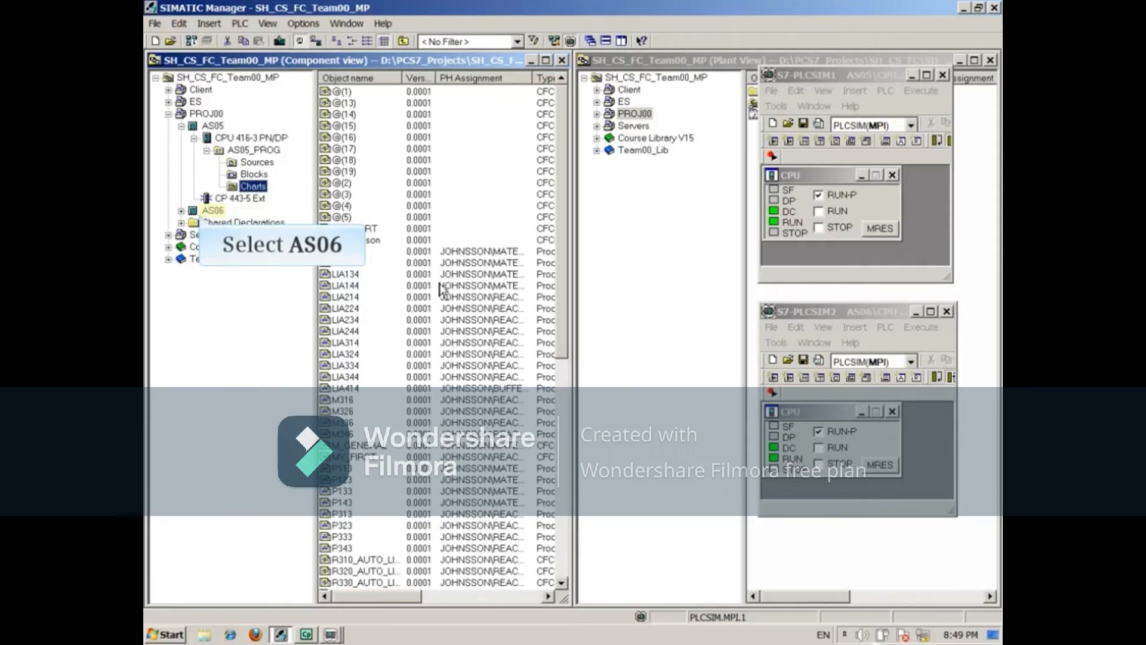
# Right-click AS06's Charts folder to bring up its PLC download actions
pyautogui.rightClick(252, 270)
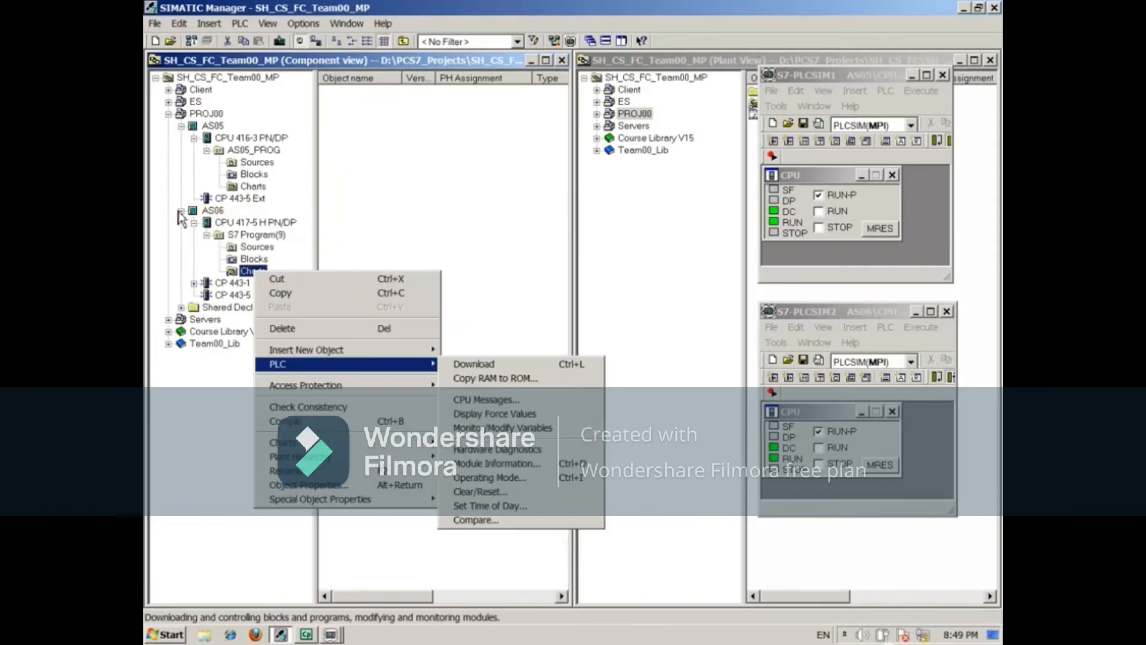
pyautogui.moveTo(474, 364)
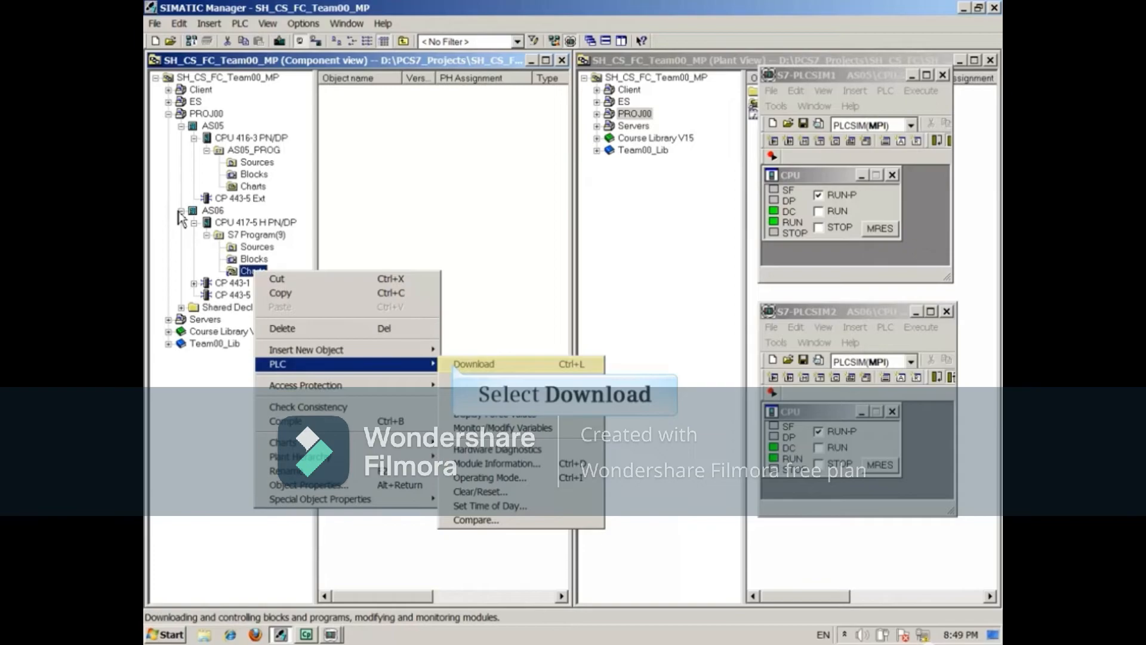
pyautogui.moveTo(455, 372)
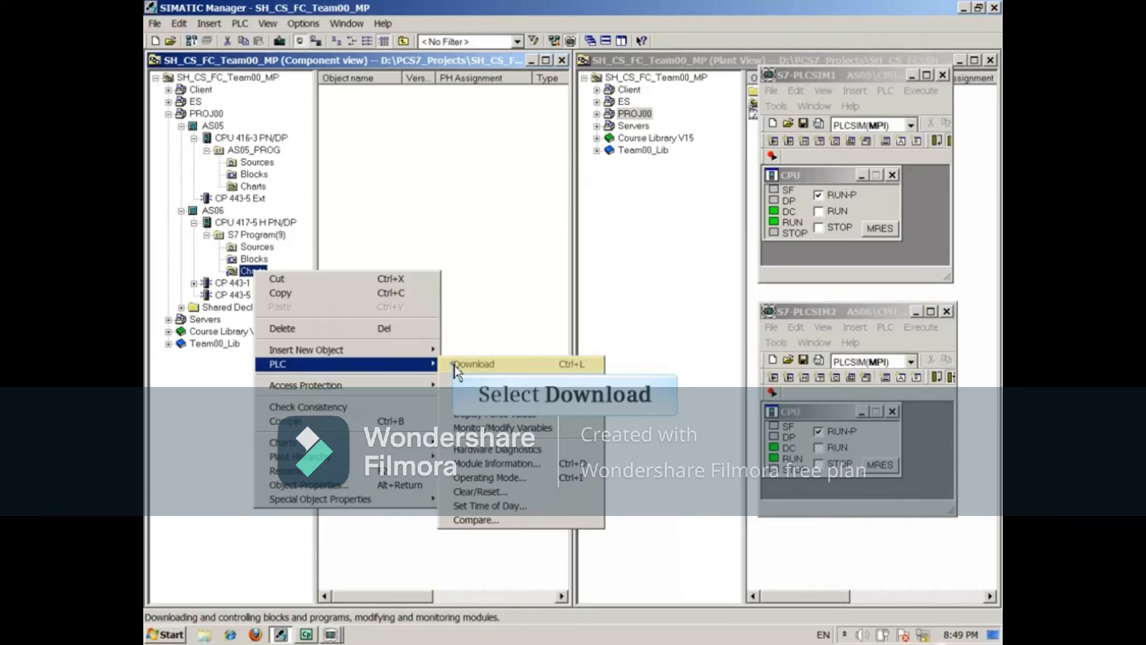